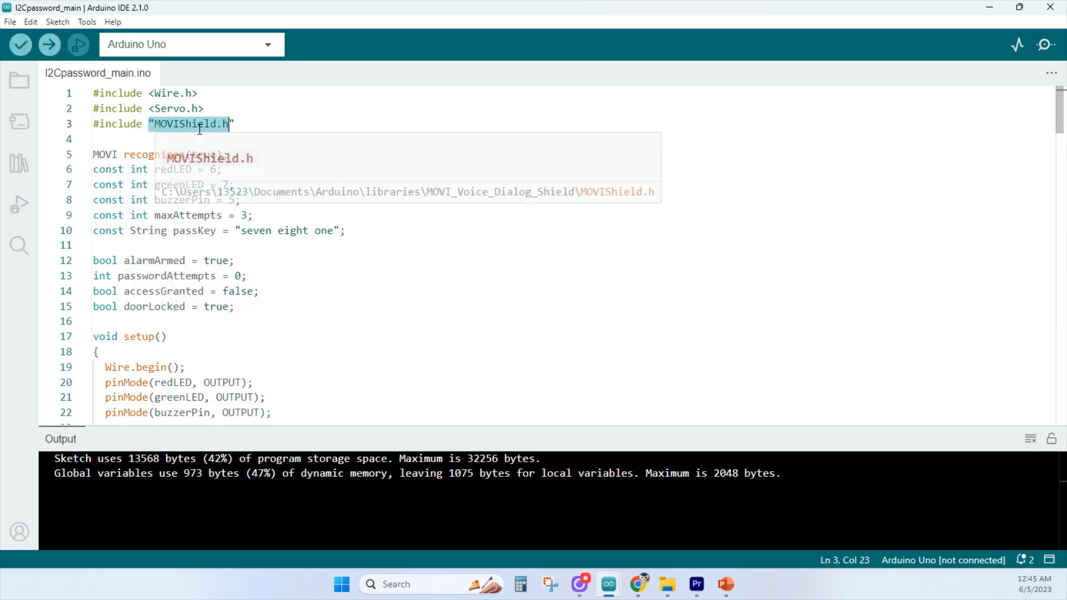
mouse_move(348, 183)
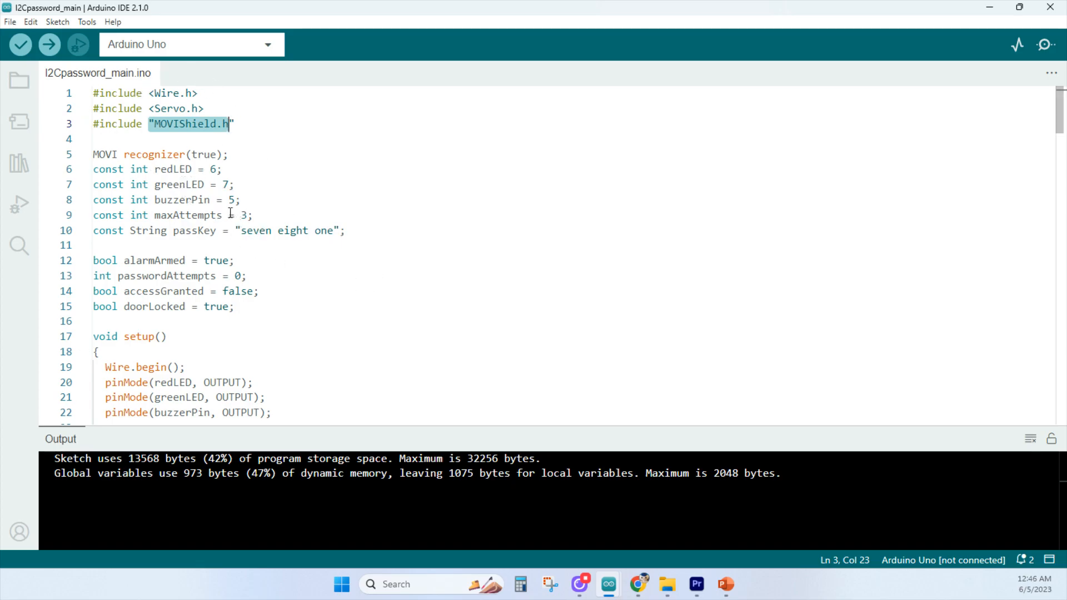
mouse_move(297, 285)
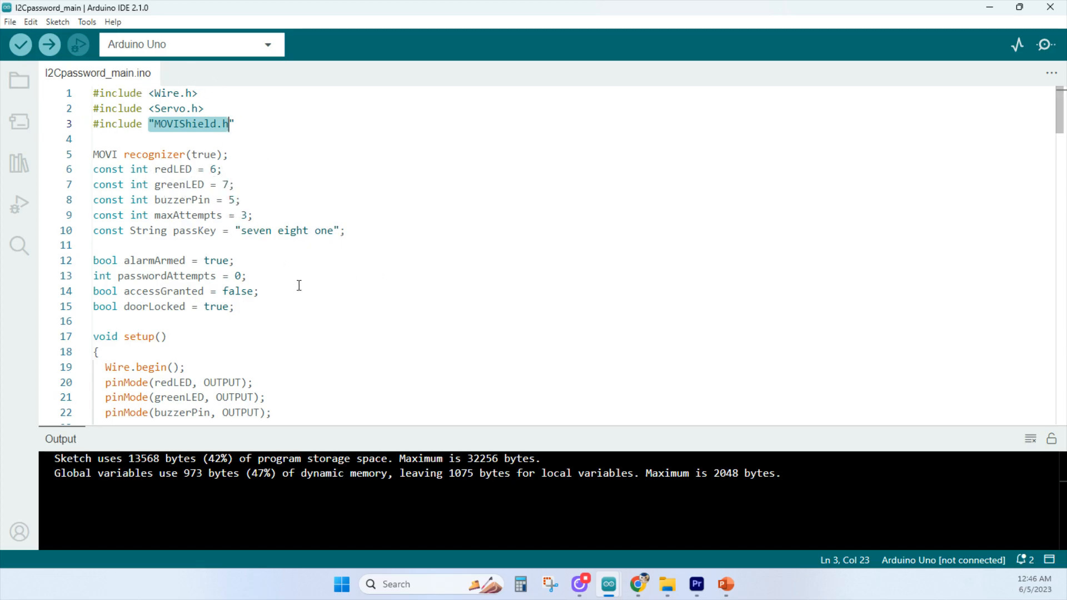
mouse_move(113, 93)
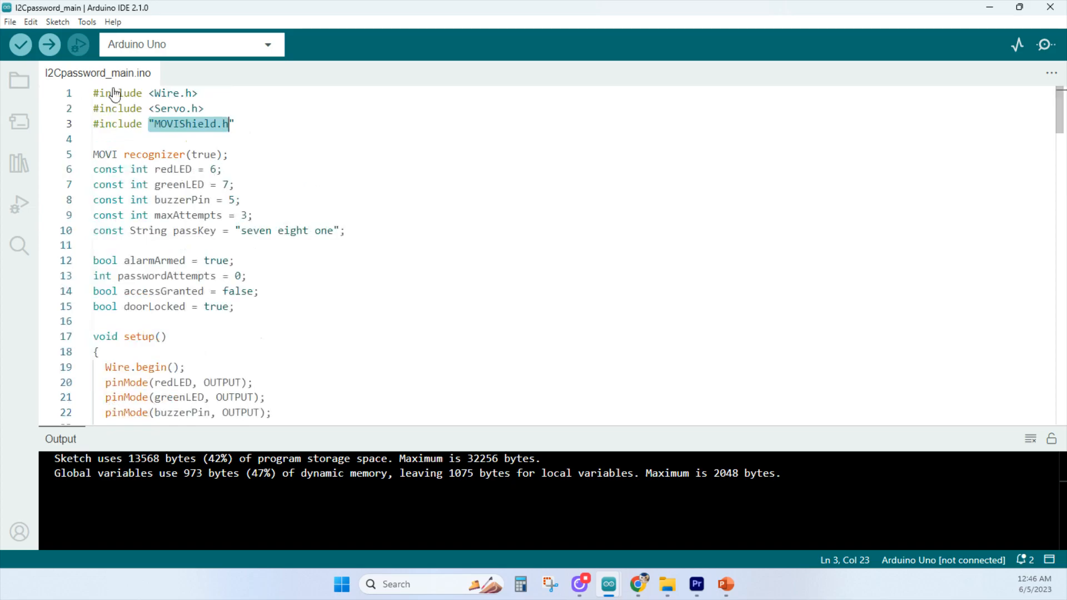
scroll("down", 3)
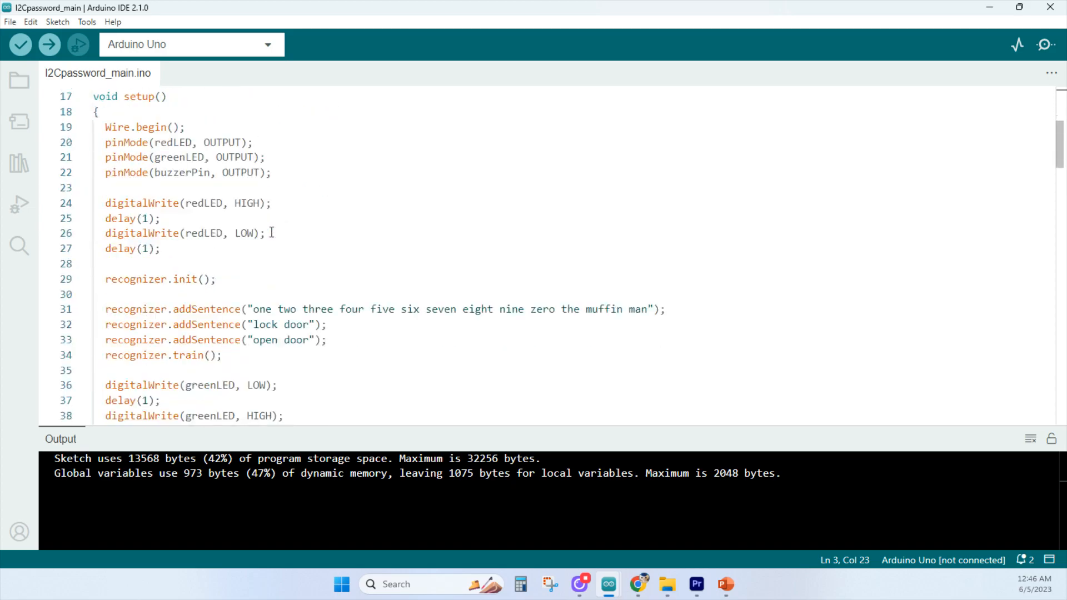
scroll("down", 3)
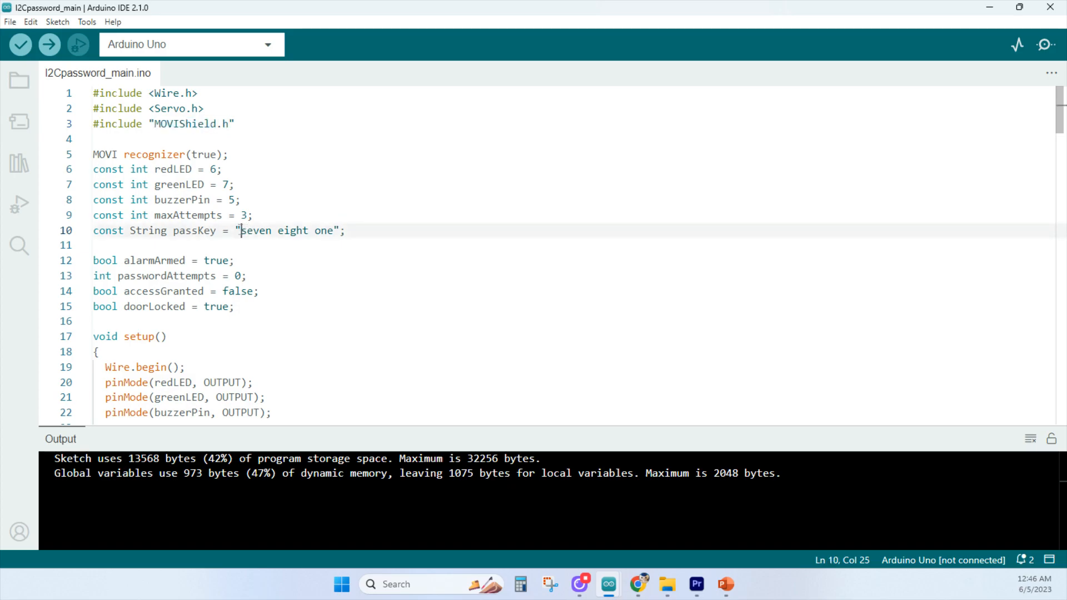
left_click_drag(240, 230, 336, 229)
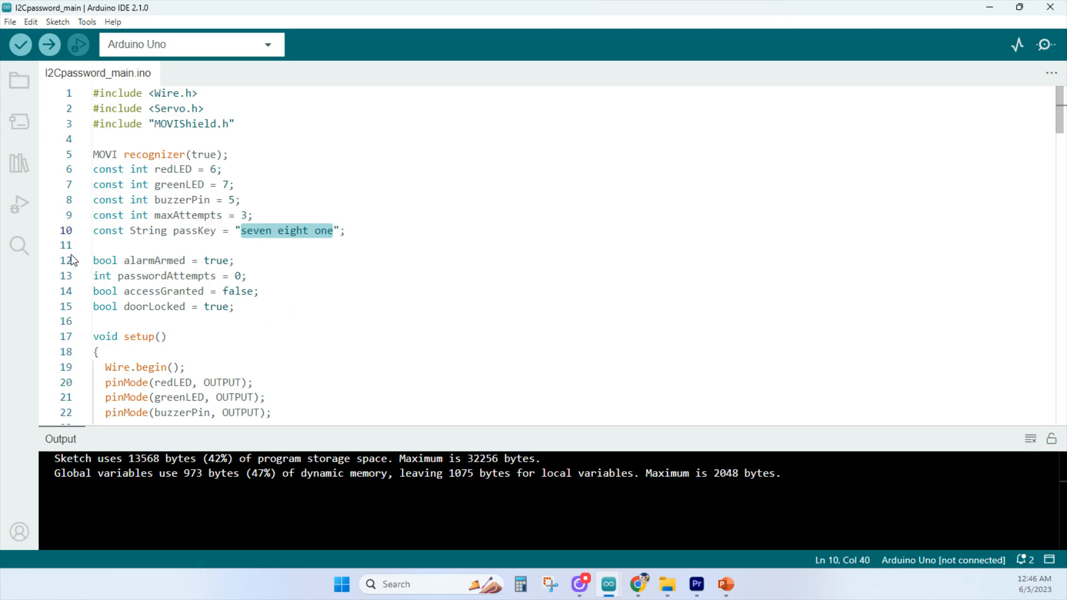
mouse_move(255, 221)
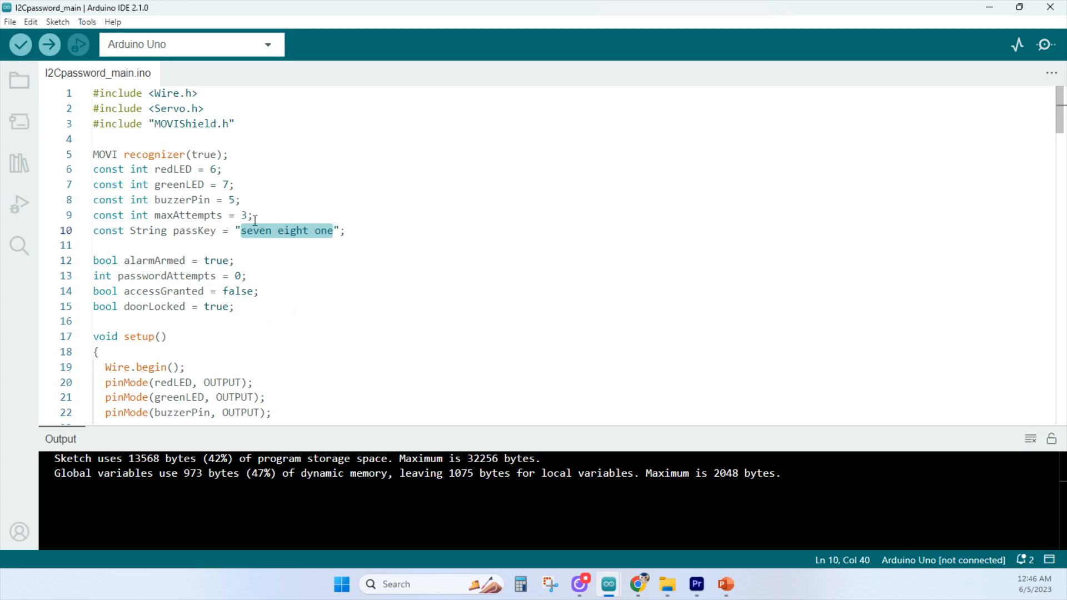
scroll("down", 3)
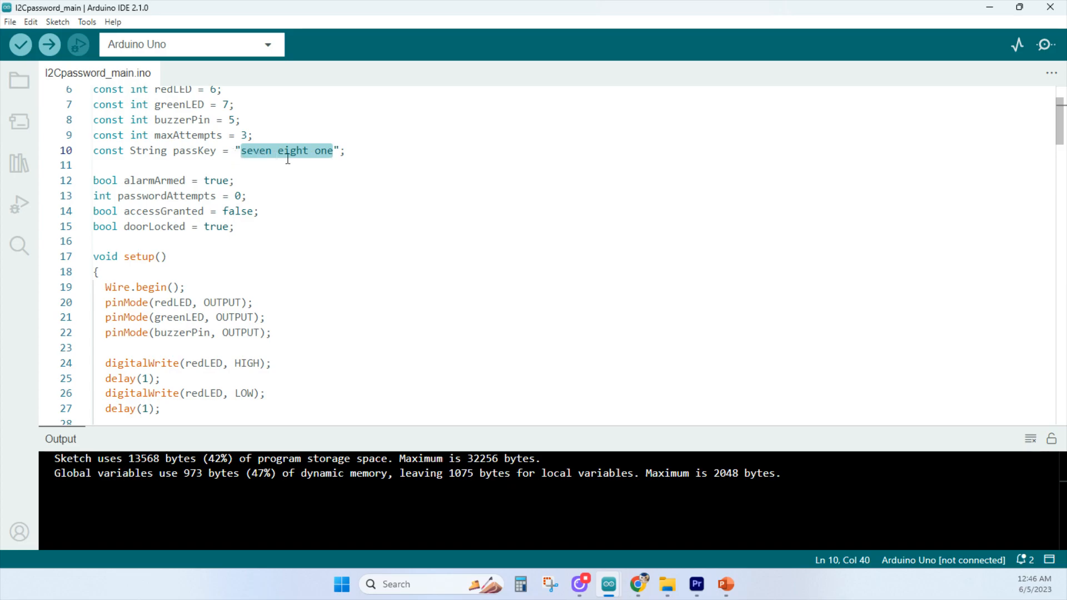
mouse_move(311, 215)
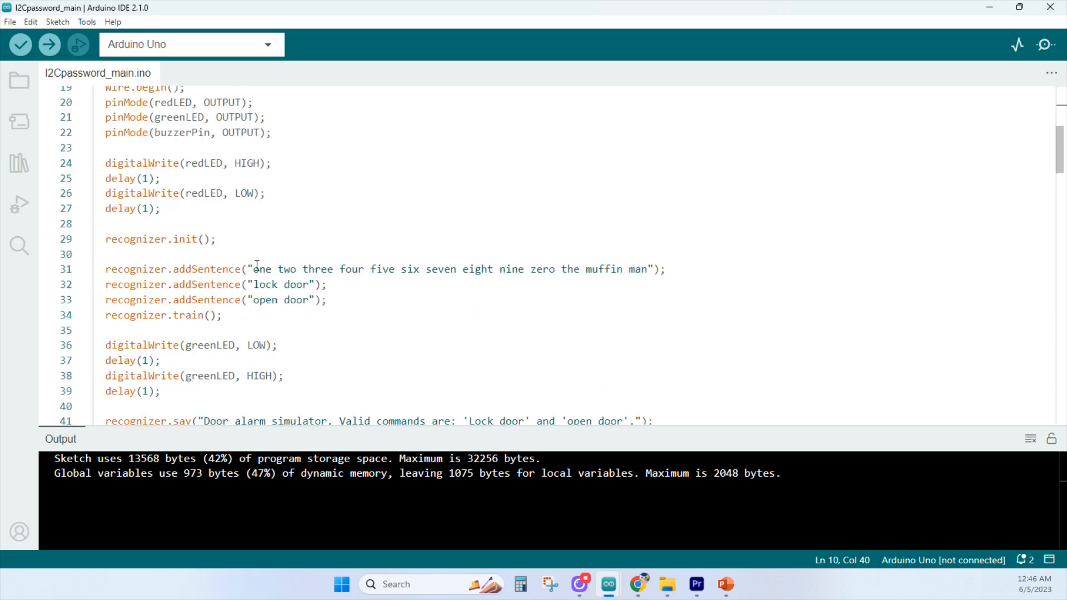
left_click_drag(255, 269, 520, 269)
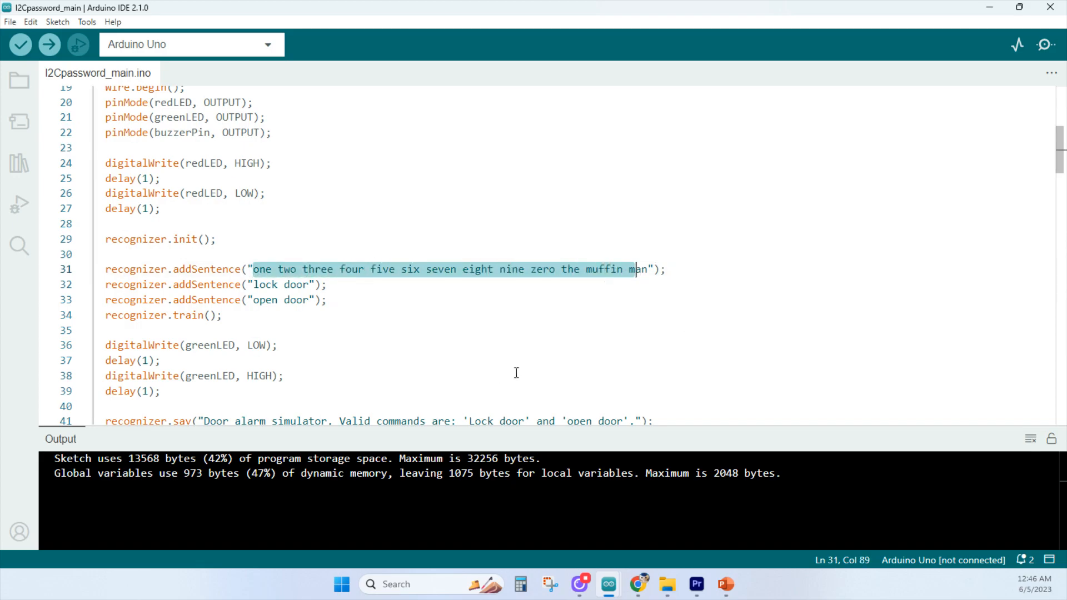
mouse_move(576, 403)
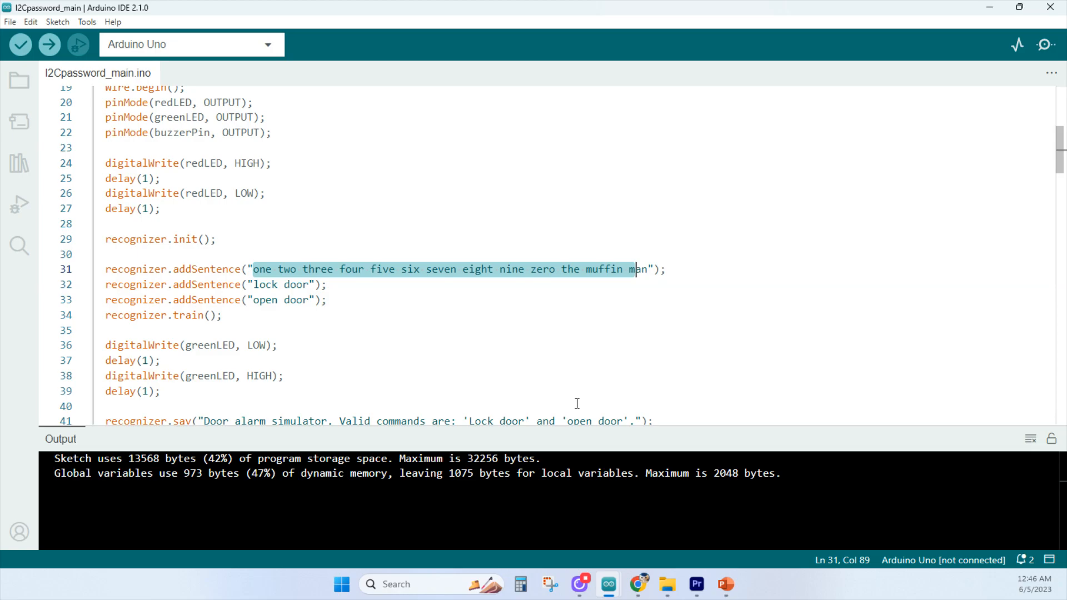
mouse_move(595, 408)
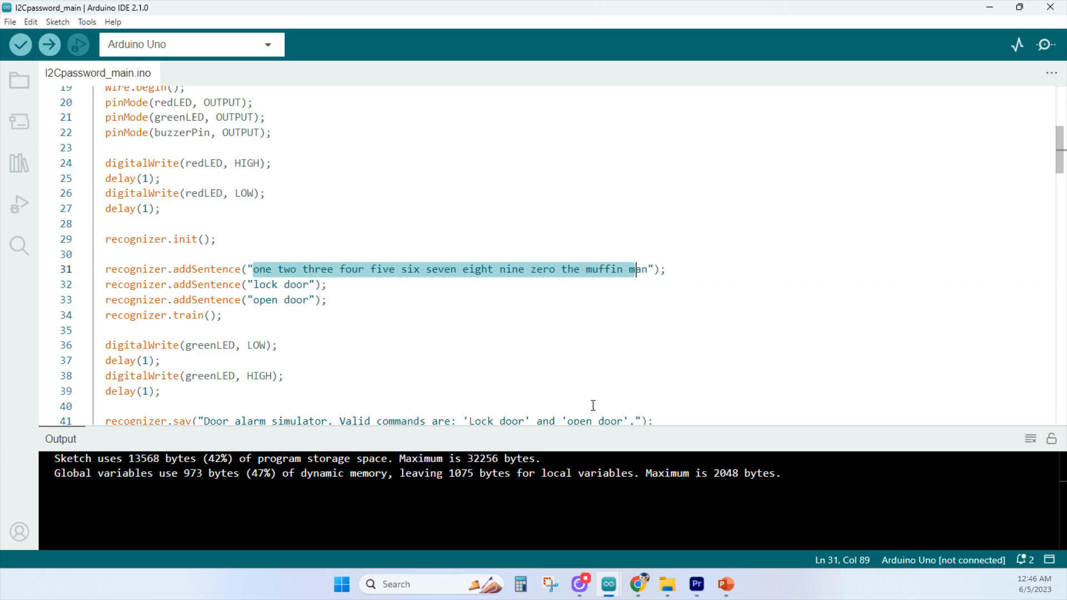
Switch to the I2Cpassword_2nd.ino sketch and select the I2C address comment on line 8.
left_click(339, 269)
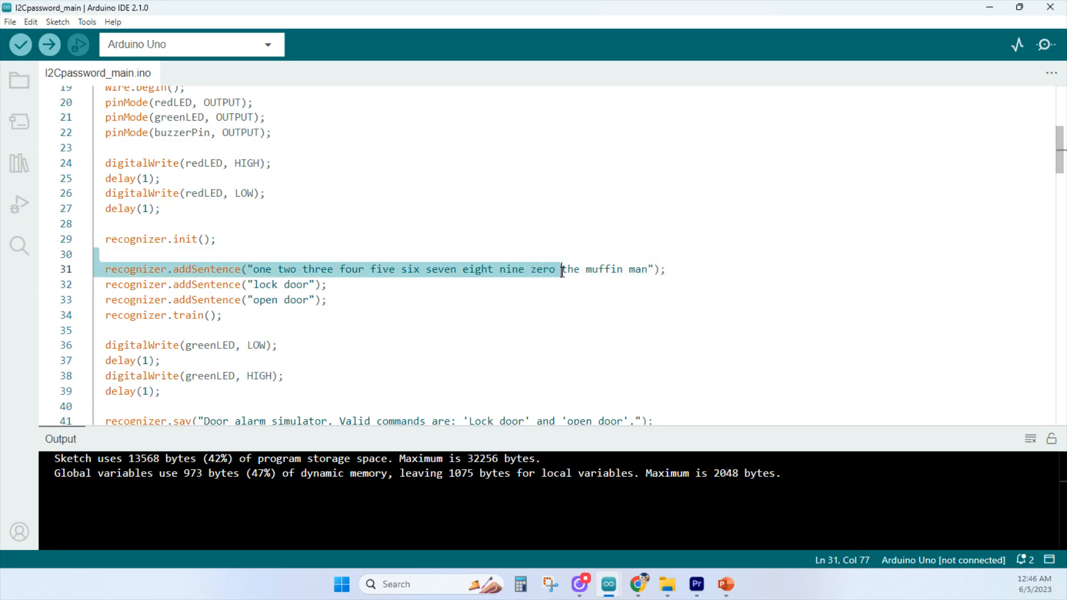
left_click(414, 284)
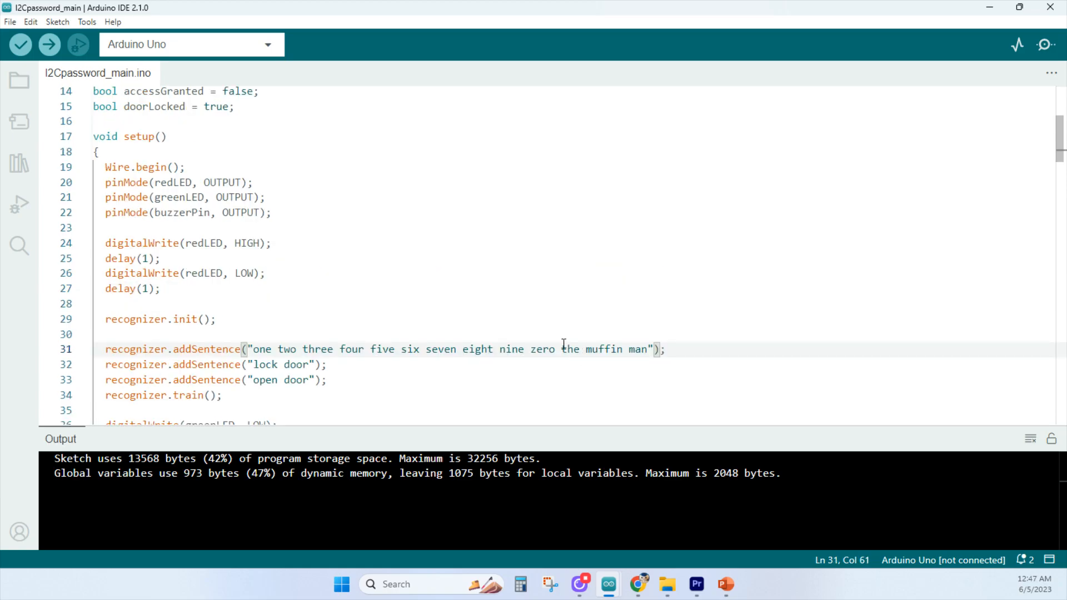
left_click_drag(561, 348, 652, 349)
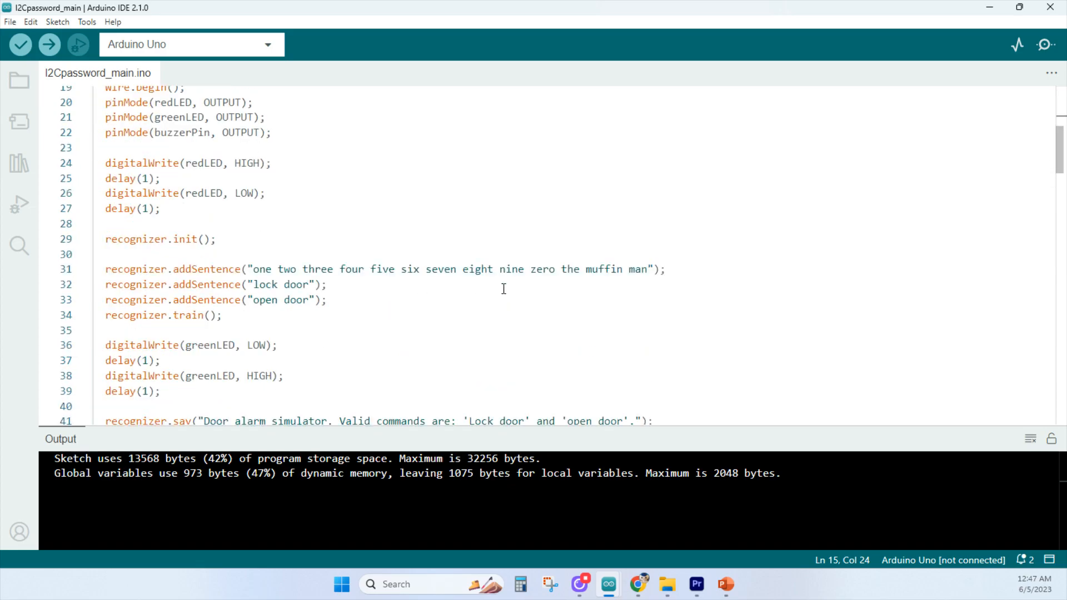
mouse_move(371, 280)
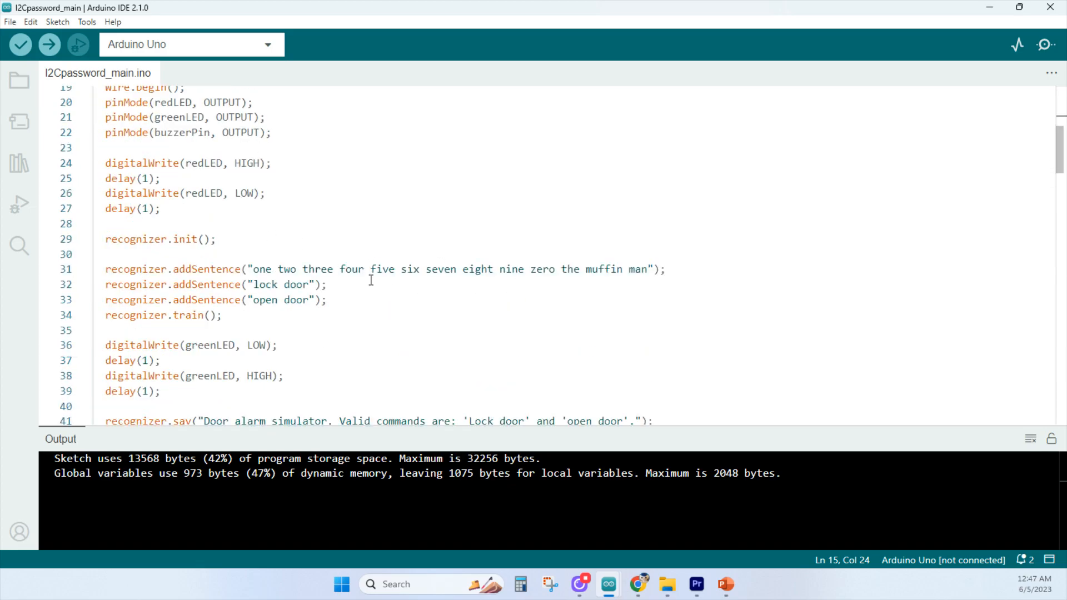
scroll("down", 3)
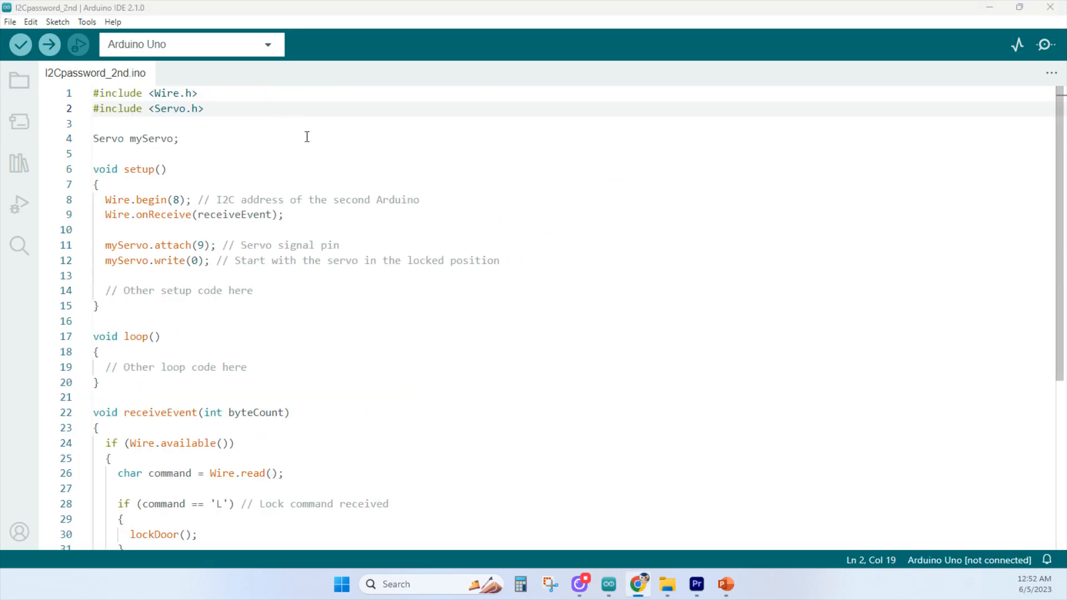
mouse_move(267, 140)
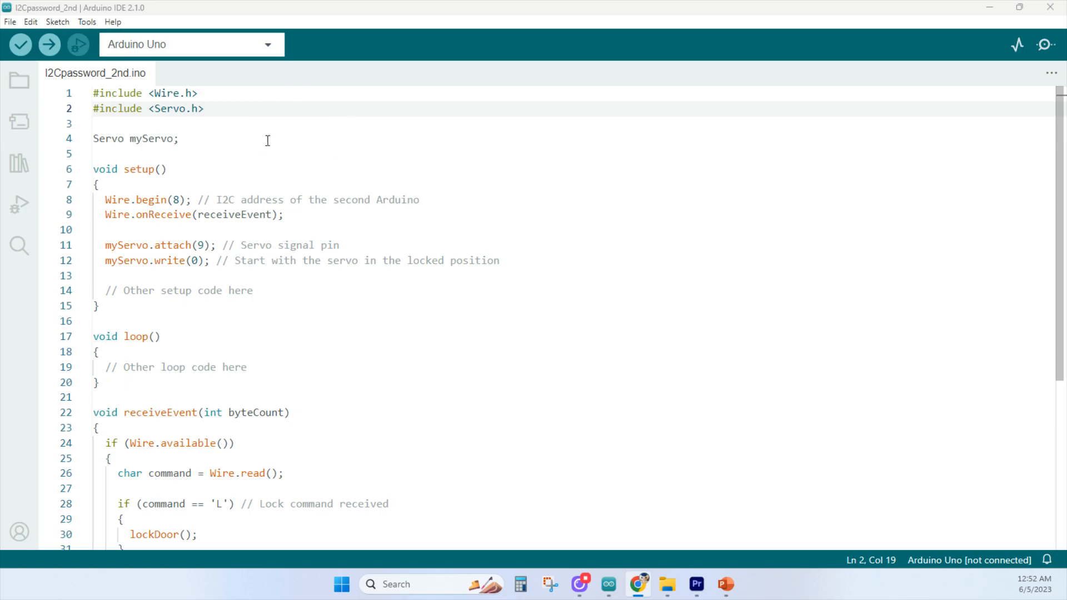
mouse_move(308, 223)
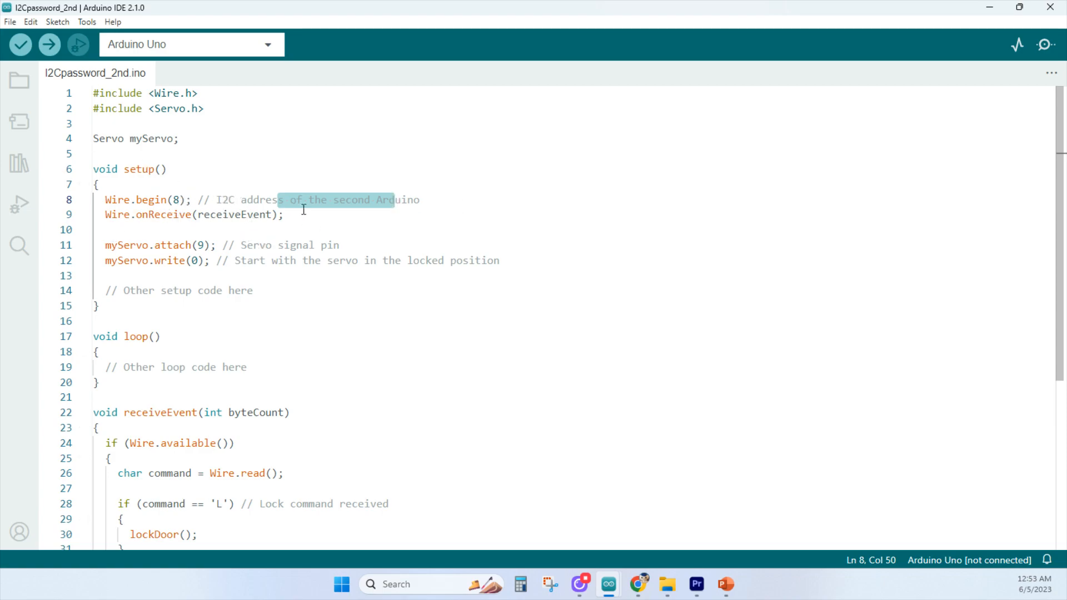
left_click(204, 245)
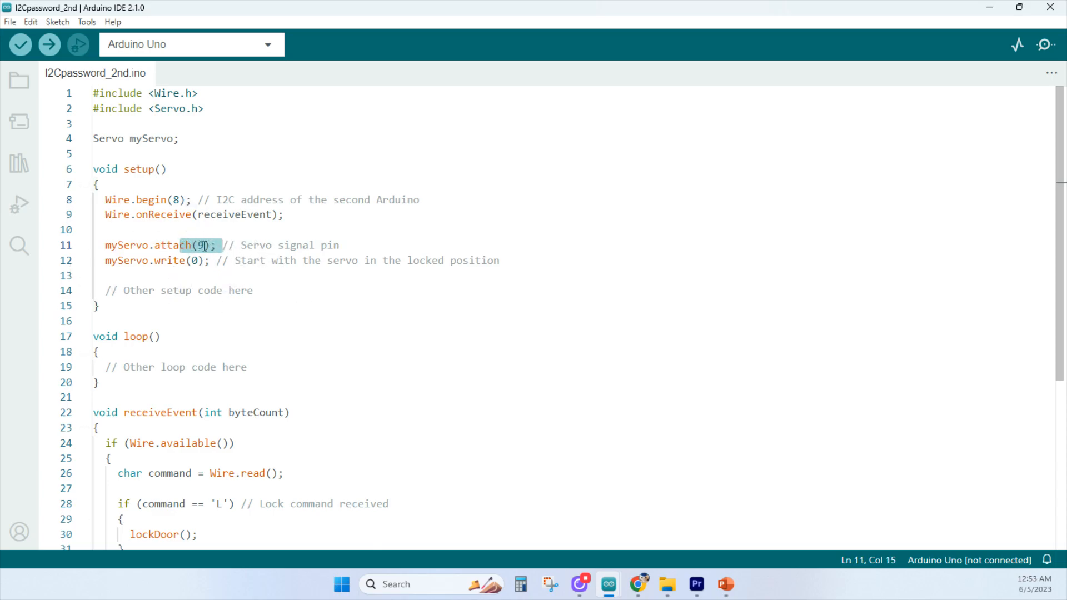
scroll("down", 3)
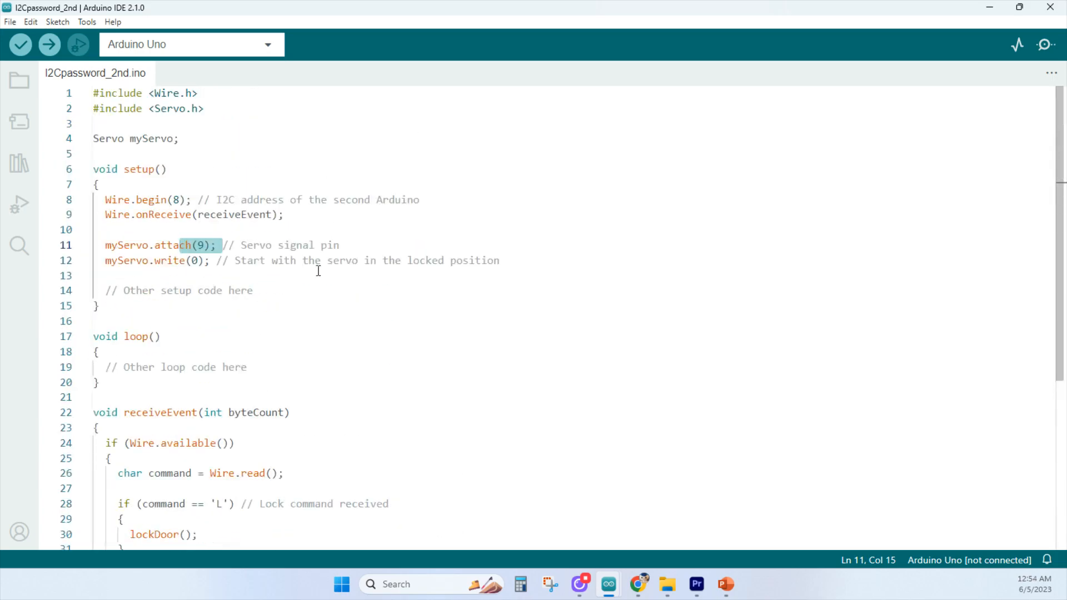
mouse_move(170, 220)
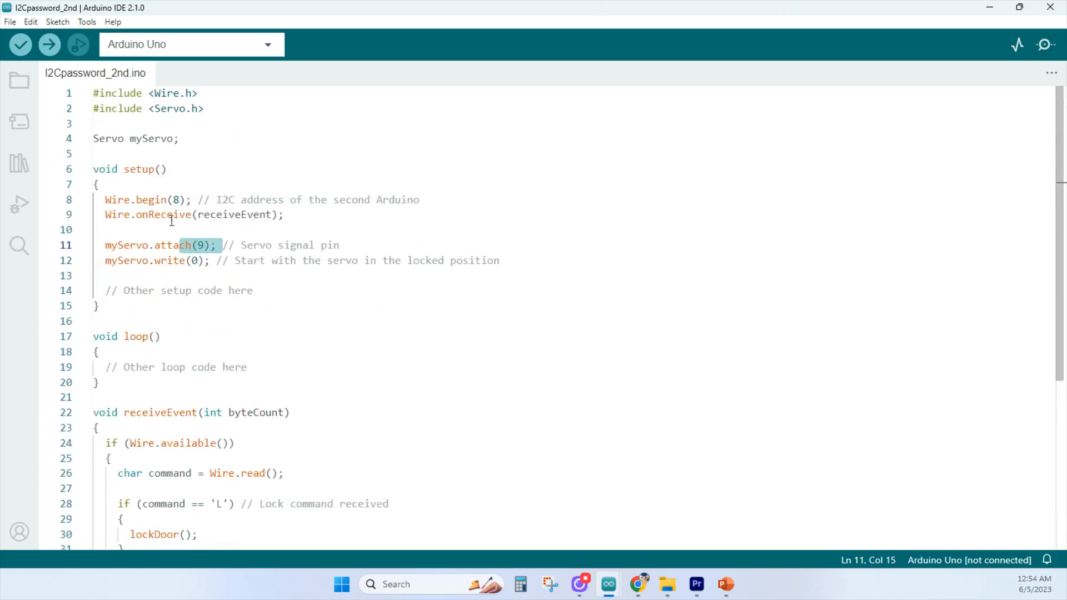